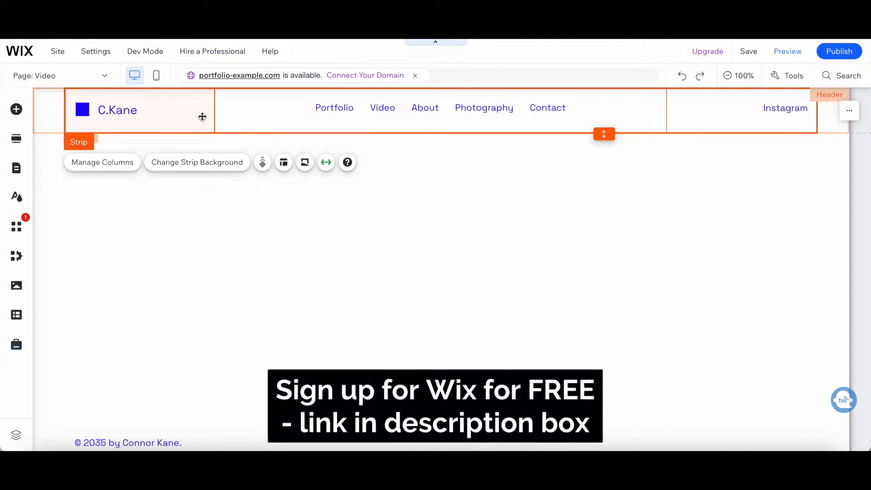
Step: Delete the blue square placeholder beside C.Kane in the header and start adding a new element
click(81, 109)
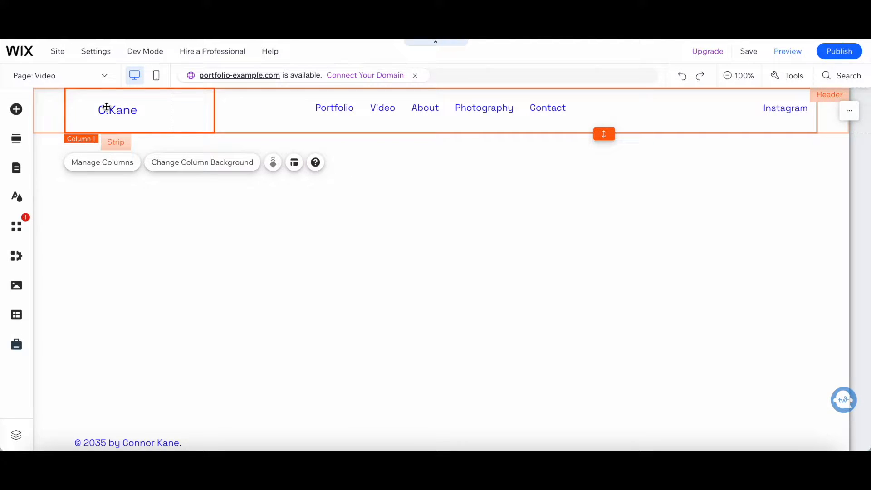
mouse_move(17, 109)
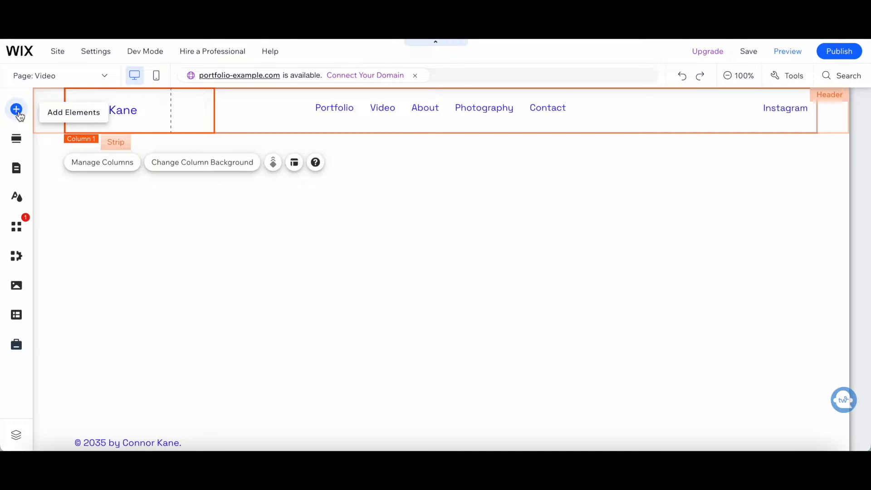
click(16, 110)
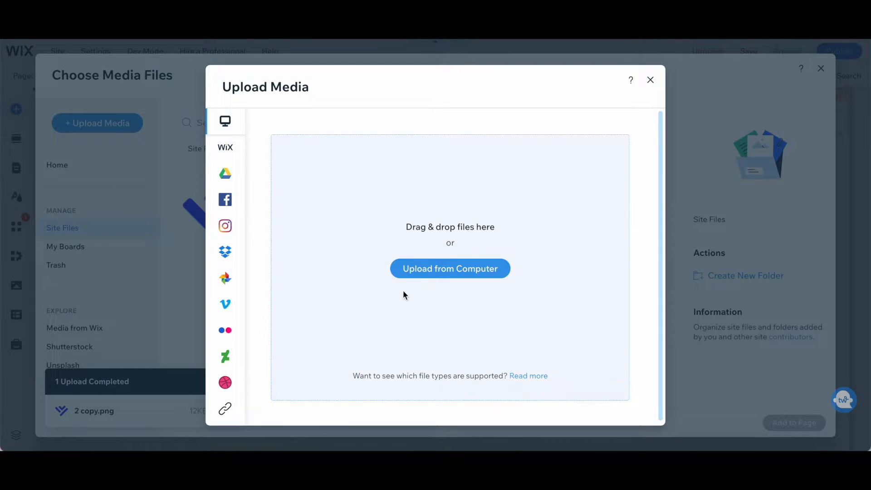
Step: Upload the blue logo file 2 copy.png from Downloads into the site files
click(450, 268)
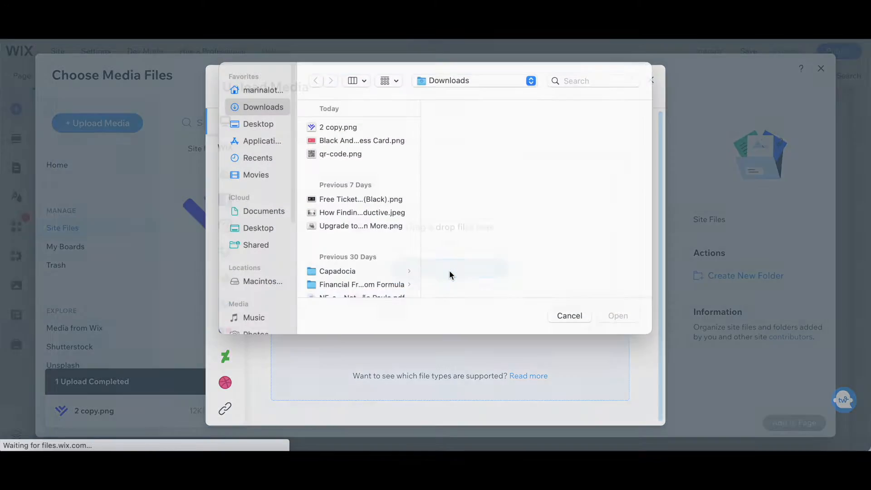
click(338, 127)
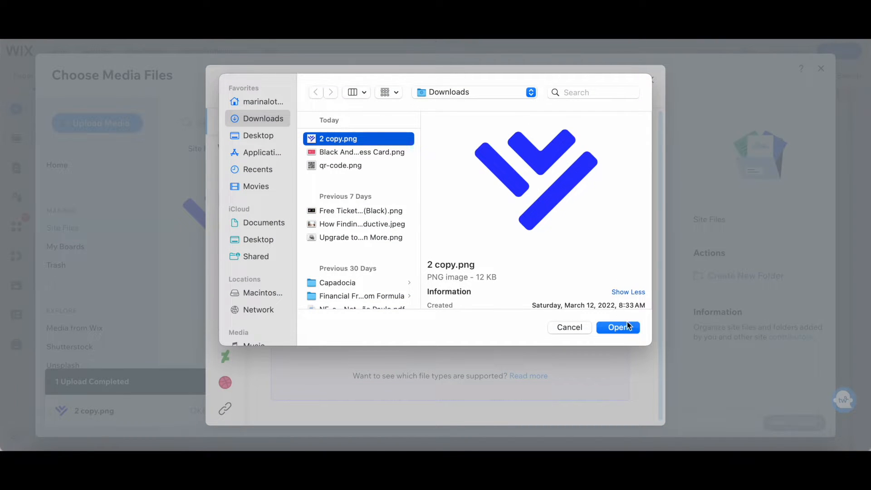
click(618, 327)
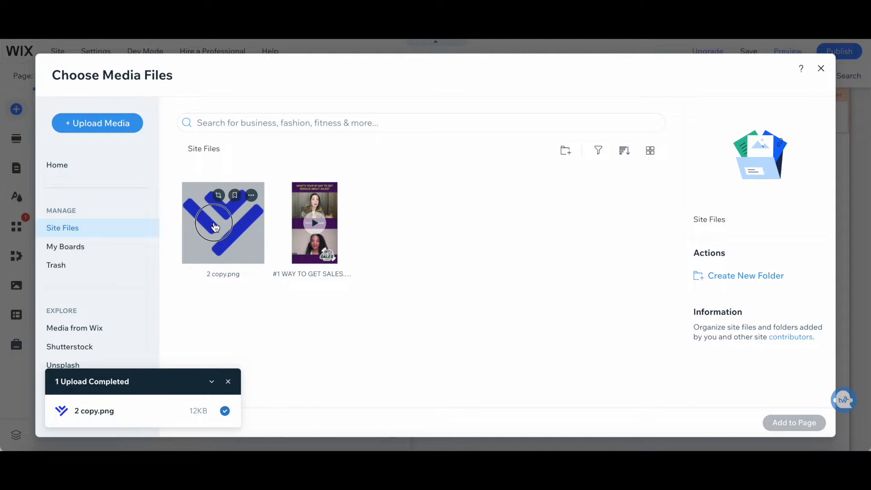
Step: Add the uploaded 2 copy.png logo to the header beside C.Kane and begin linking it
click(223, 222)
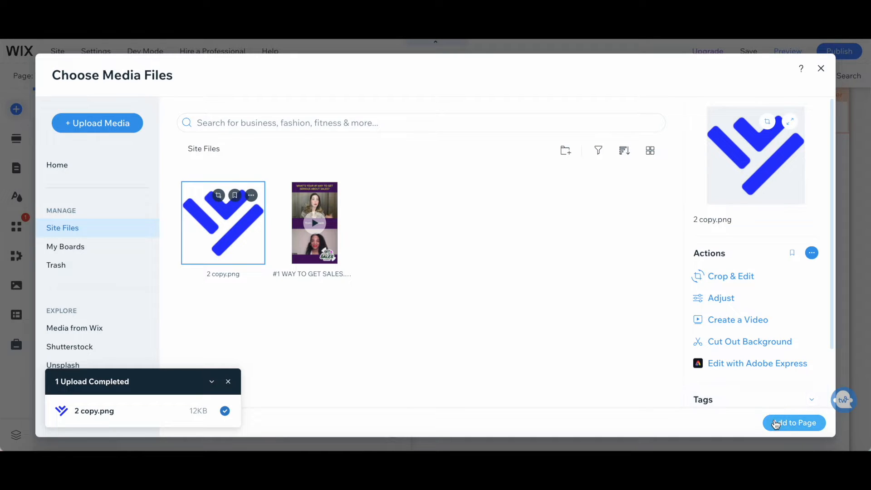
click(794, 423)
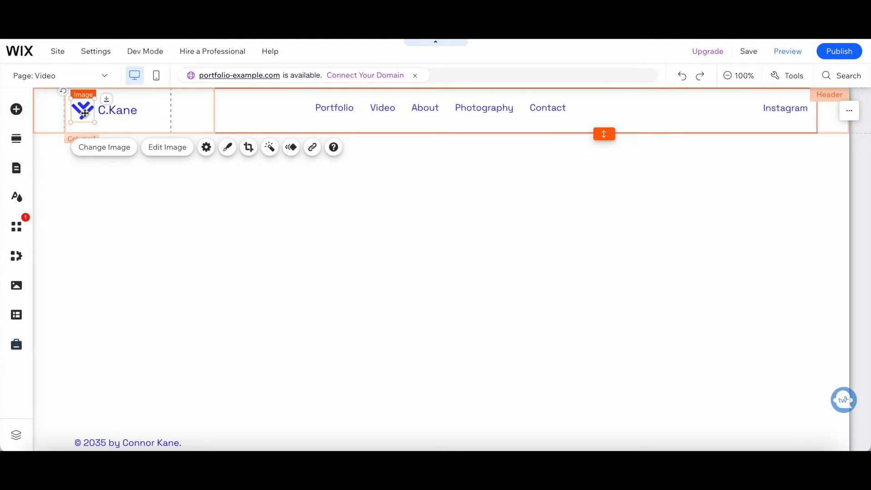
mouse_move(118, 100)
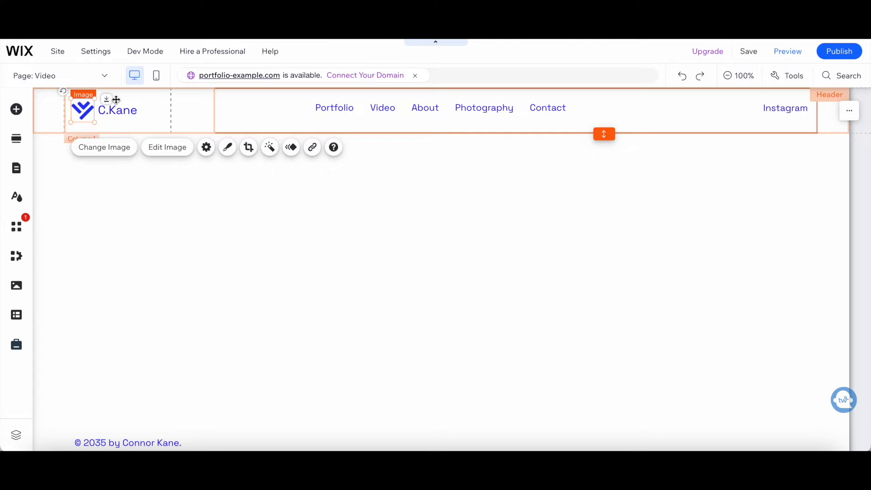
click(311, 147)
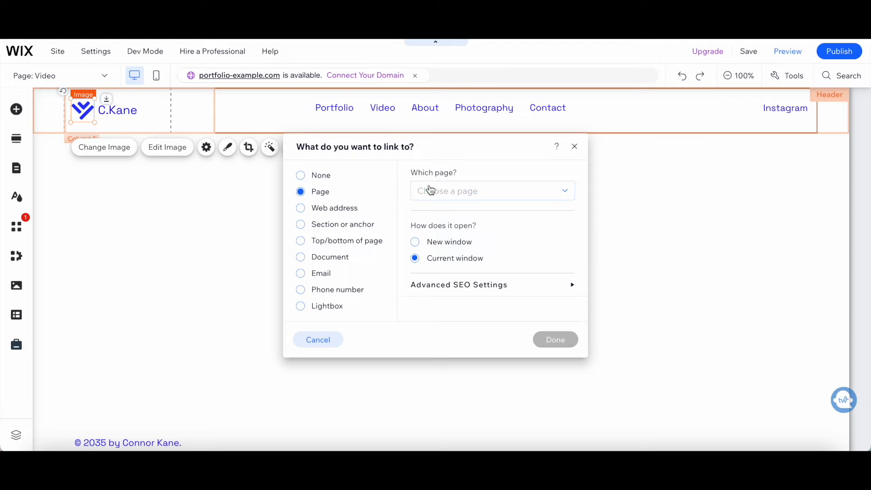
Step: Link the header logo to the Portfolio page, opening in the current window
click(492, 191)
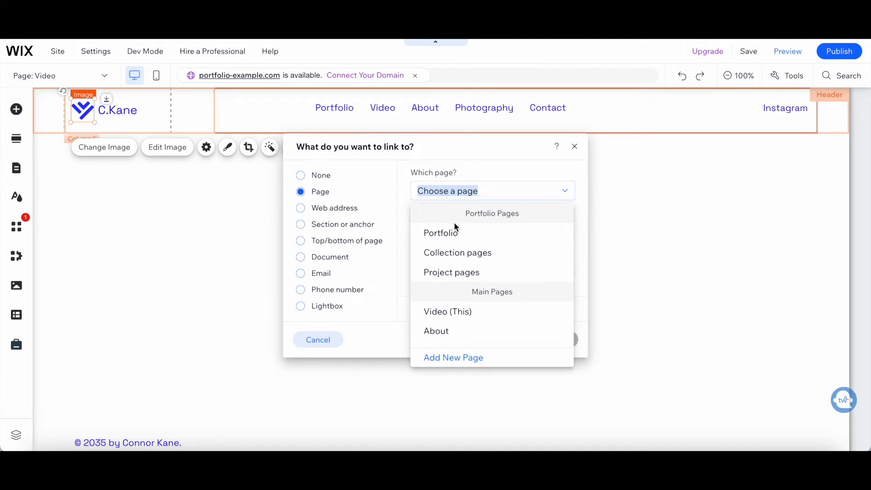
click(441, 234)
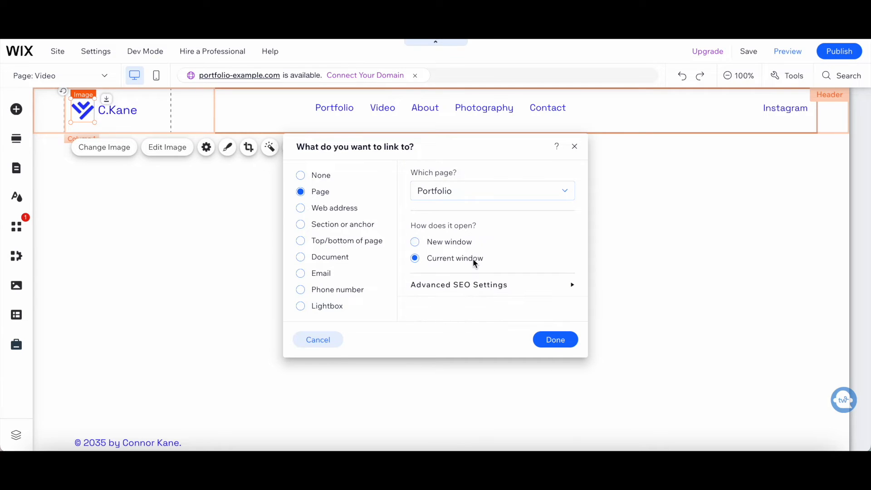
click(459, 284)
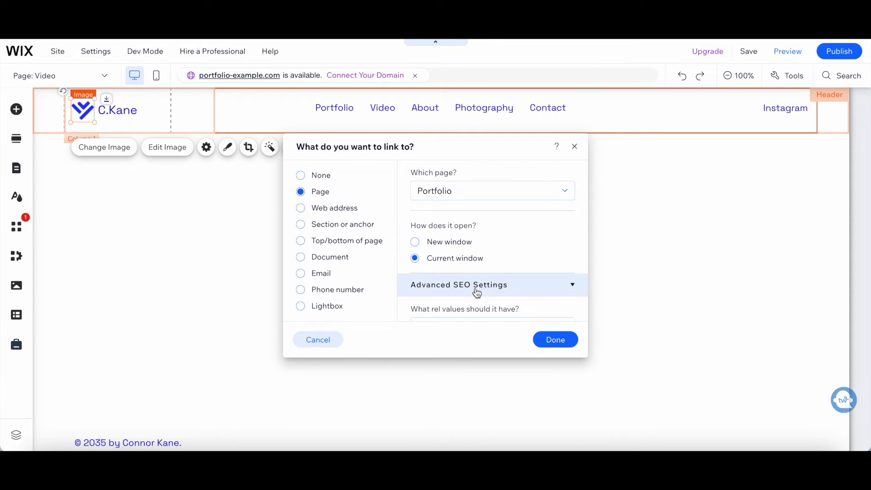
click(459, 284)
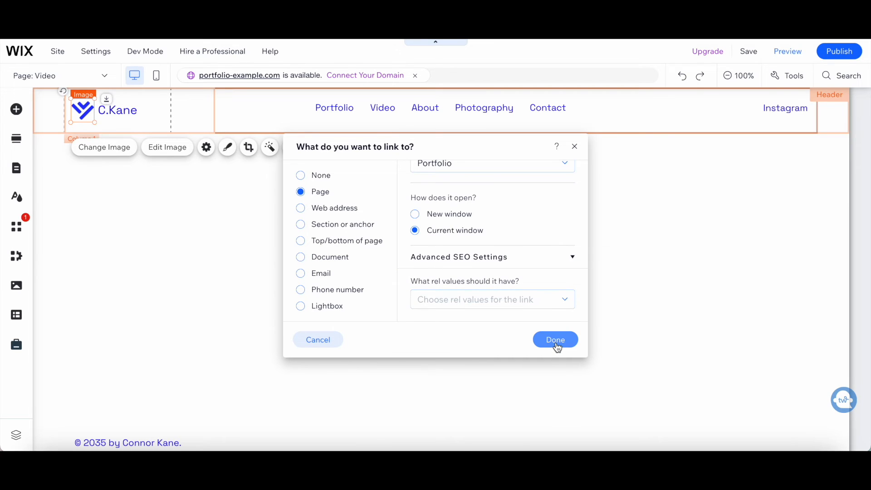
click(555, 339)
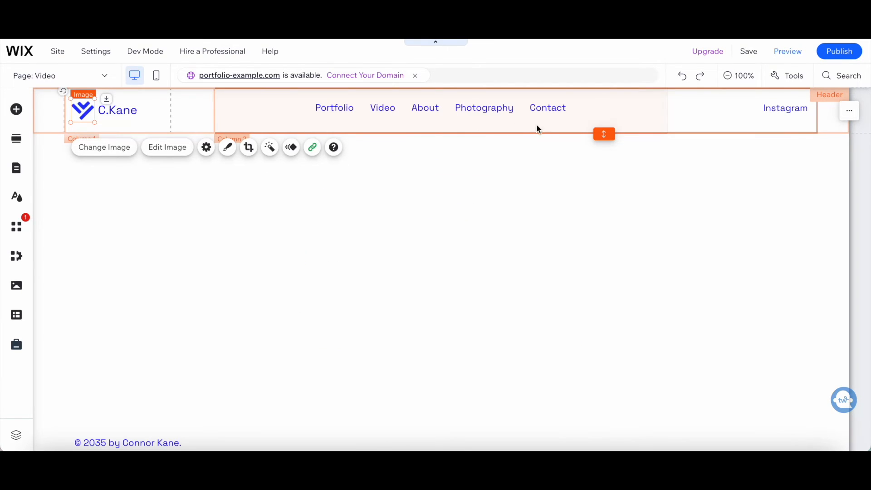
mouse_move(521, 131)
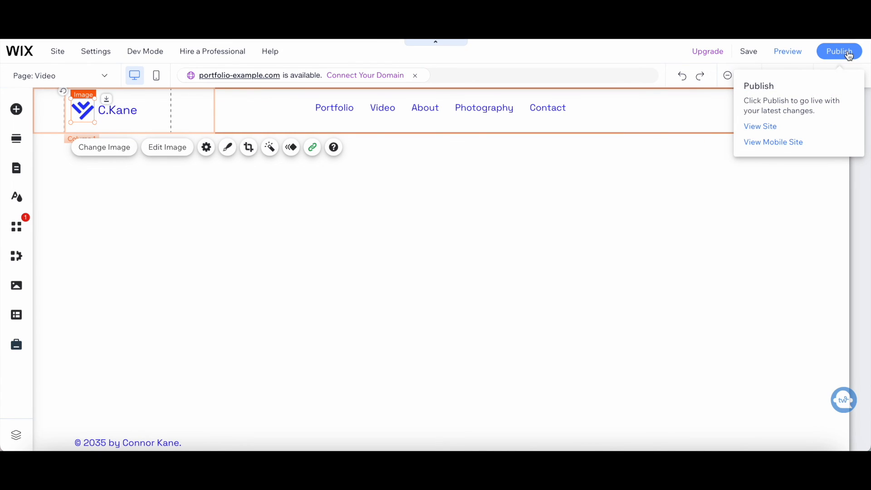
Step: Publish the site so the header with the linked logo goes live
click(838, 50)
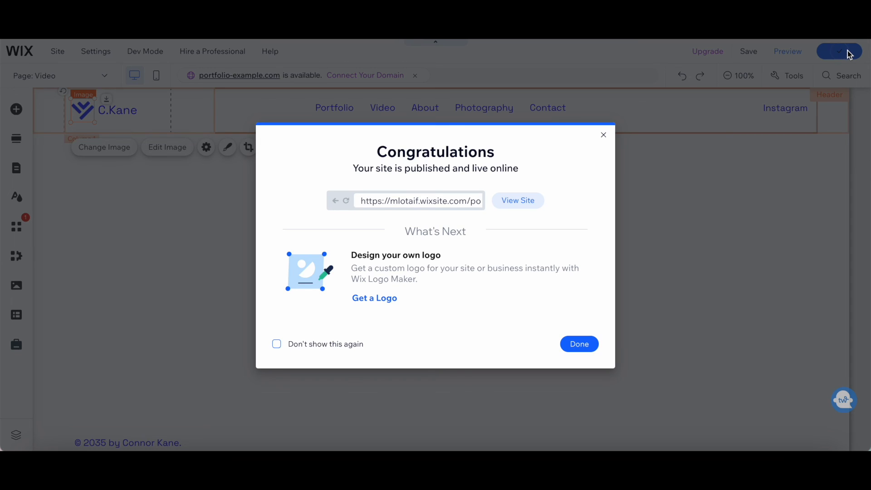